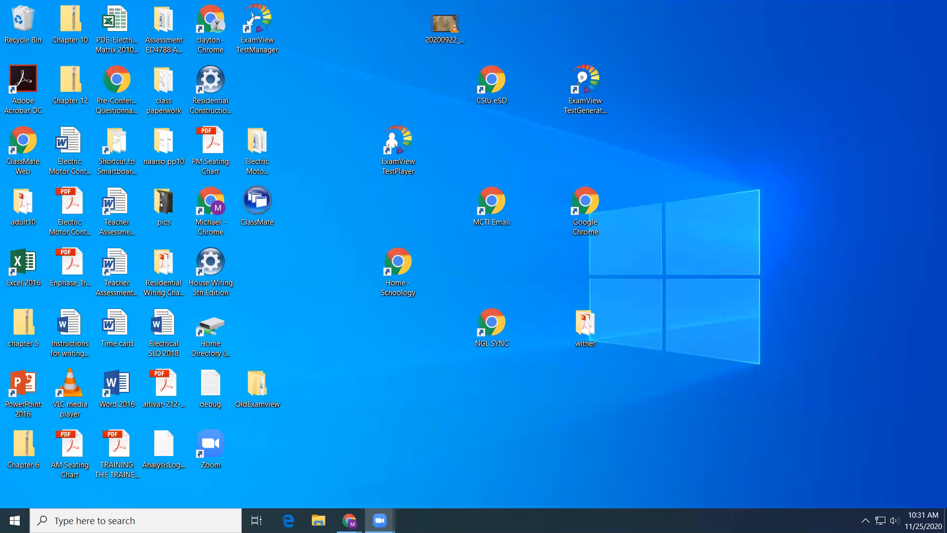
pyautogui.moveTo(793, 178)
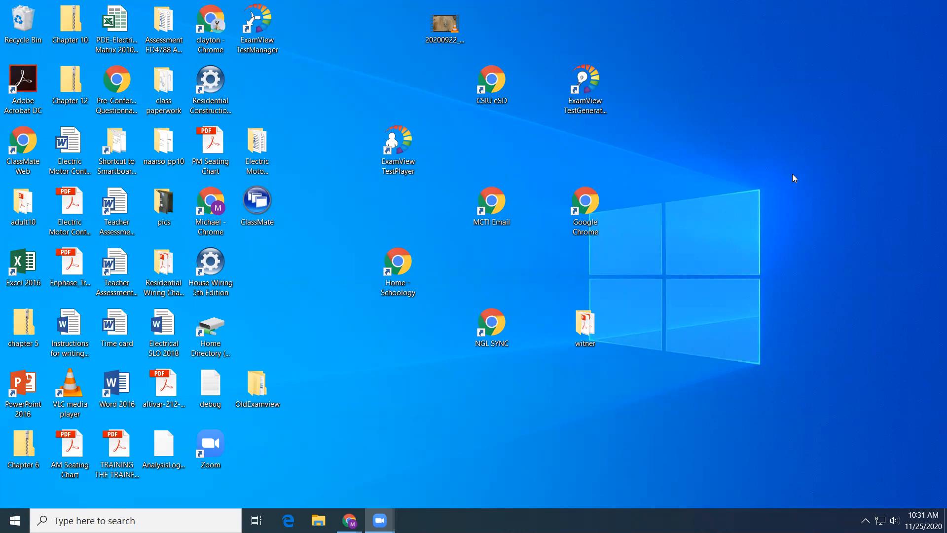
# Step: Launch Google Chrome and open the CareerSafe Online Campus login page in a new tab
pyautogui.click(585, 206)
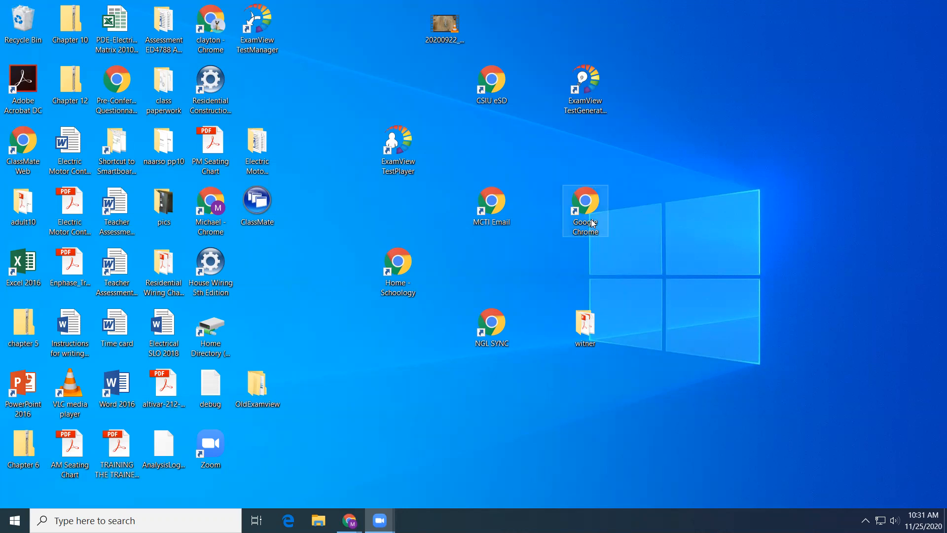
pyautogui.doubleClick(585, 199)
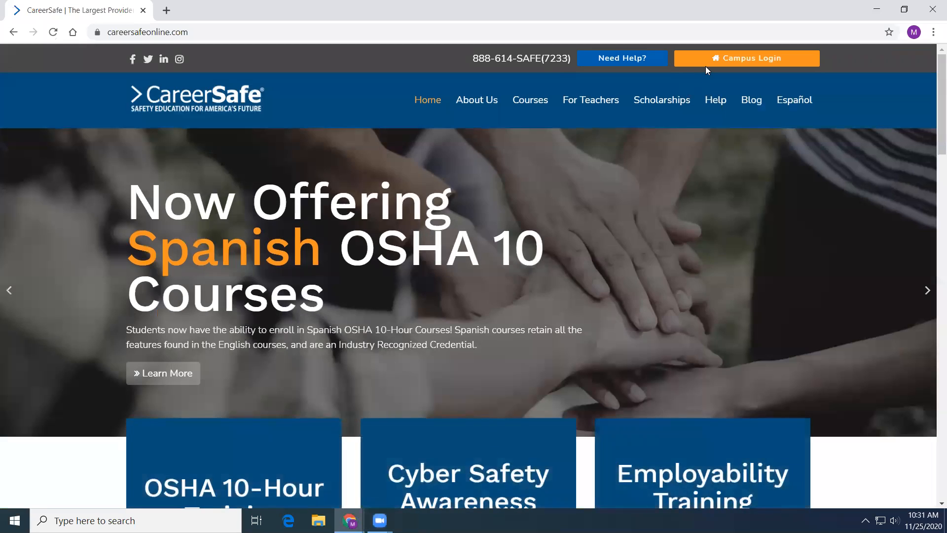
pyautogui.click(746, 59)
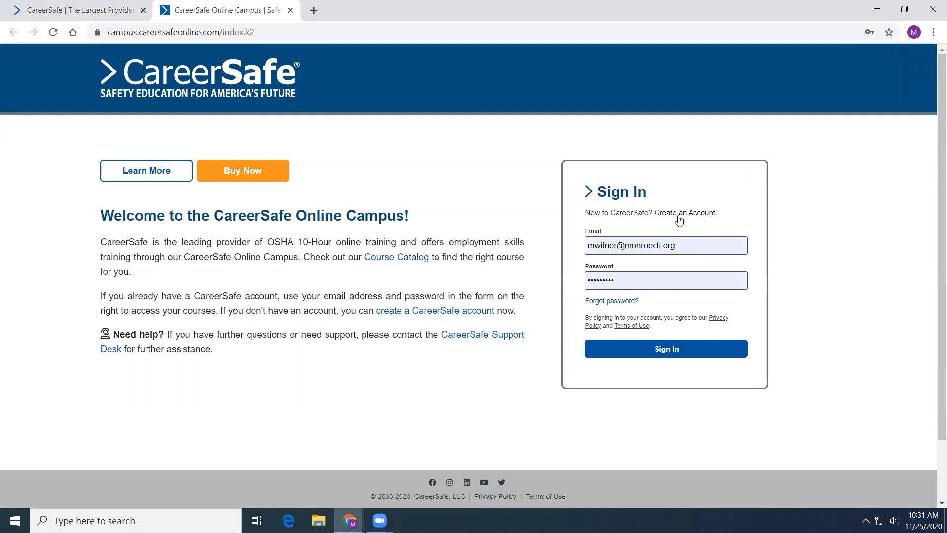
# Step: Start a new CareerSafe account and enter the student's email address
pyautogui.click(684, 213)
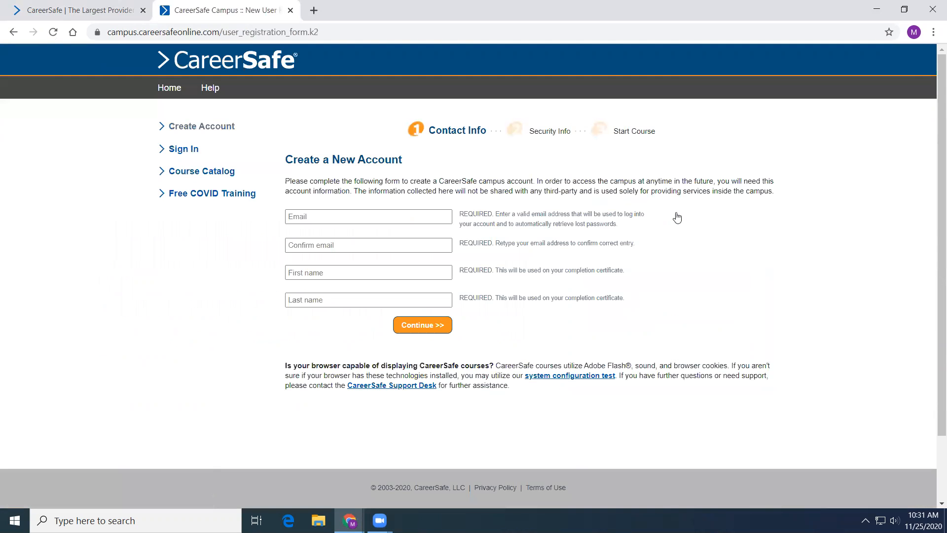
pyautogui.click(368, 216)
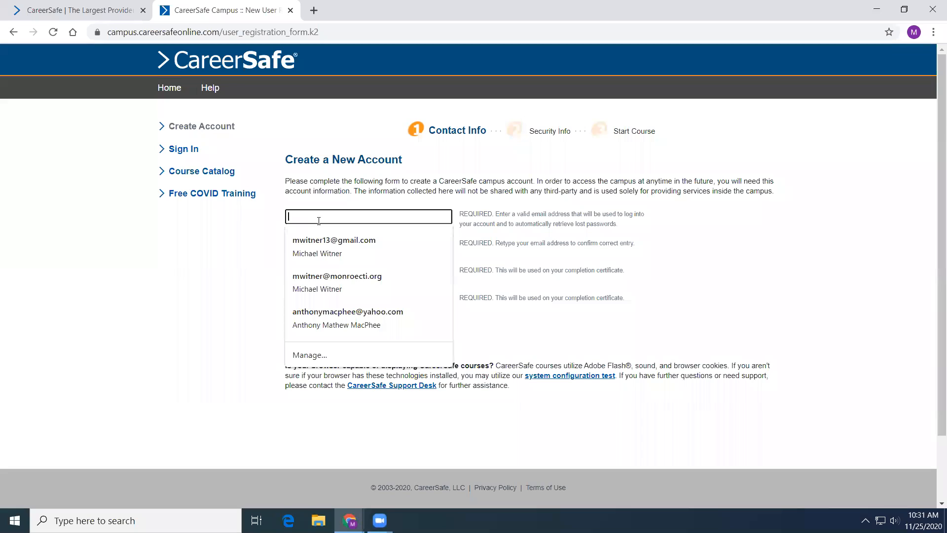
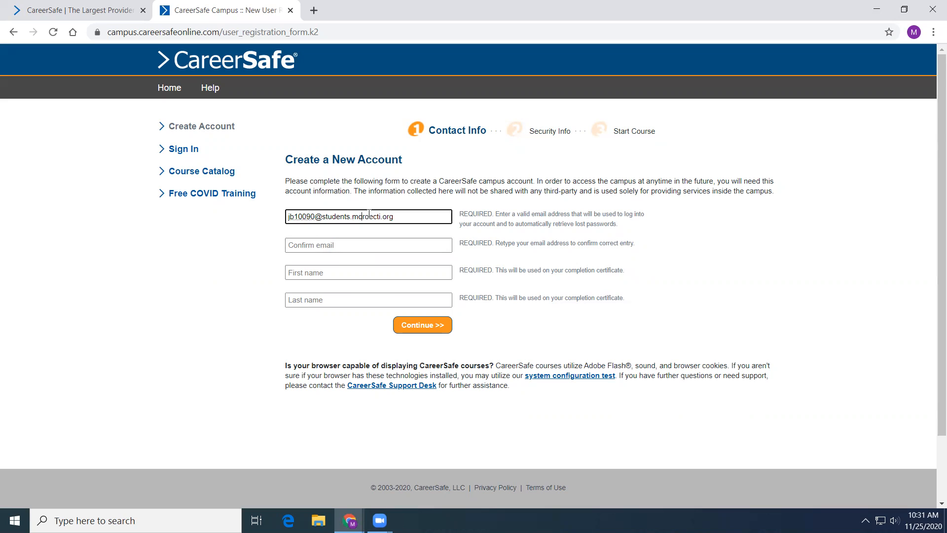
pyautogui.click(368, 245)
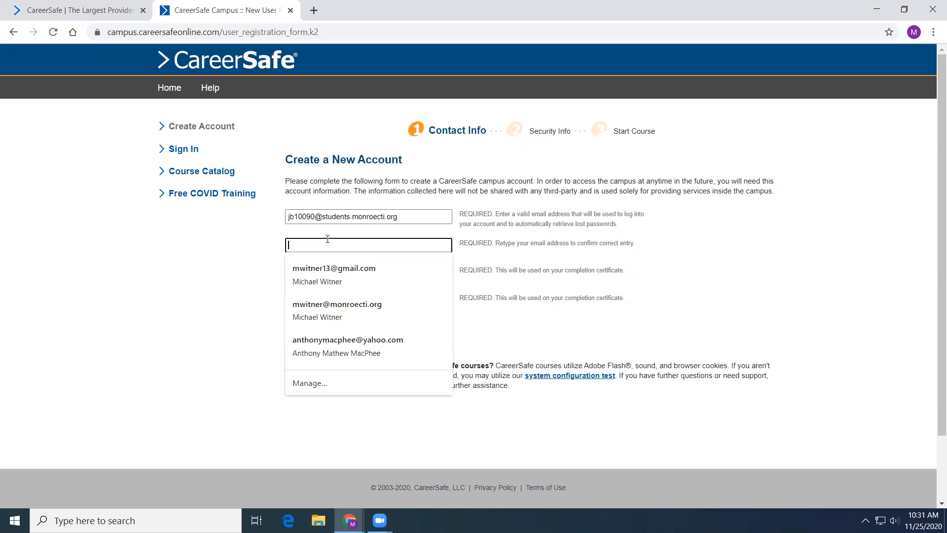
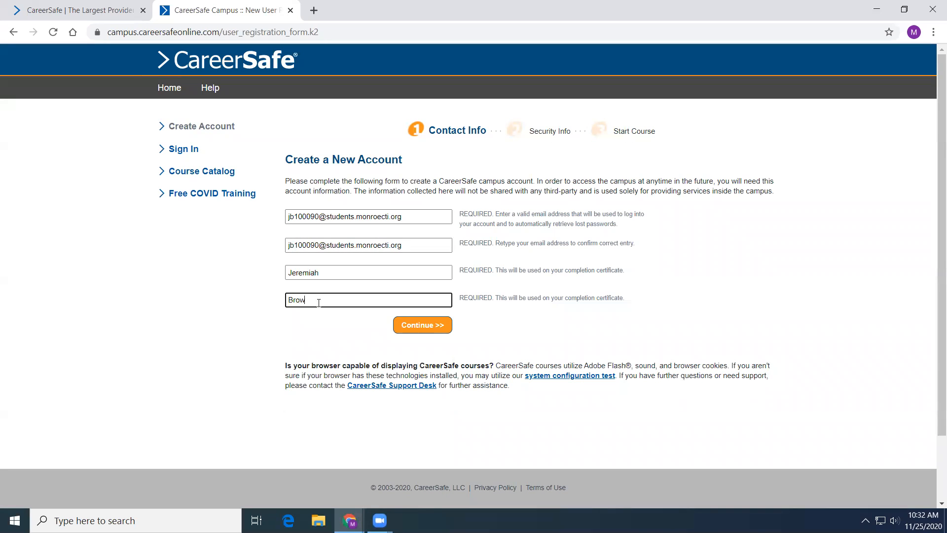
pyautogui.click(423, 324)
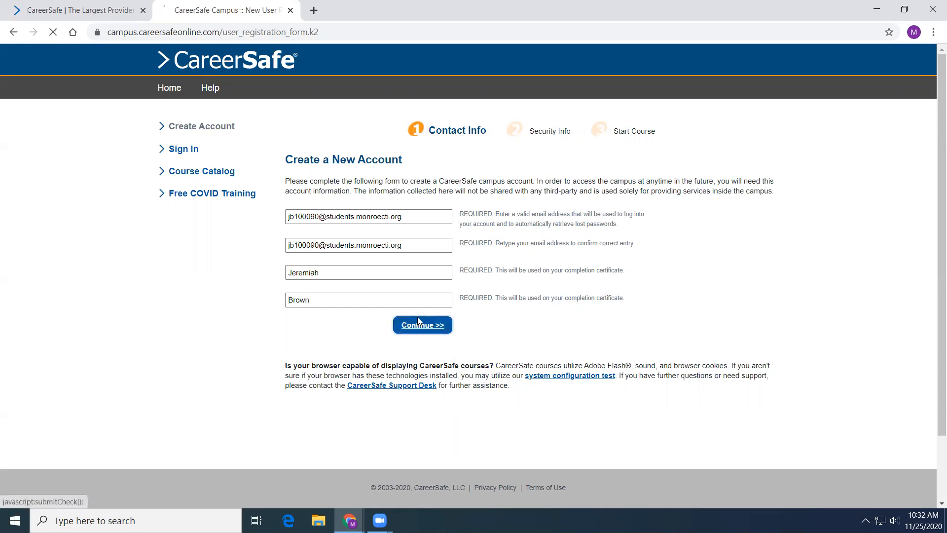
# Step: Enter the new account password and retype it to confirm
pyautogui.click(422, 325)
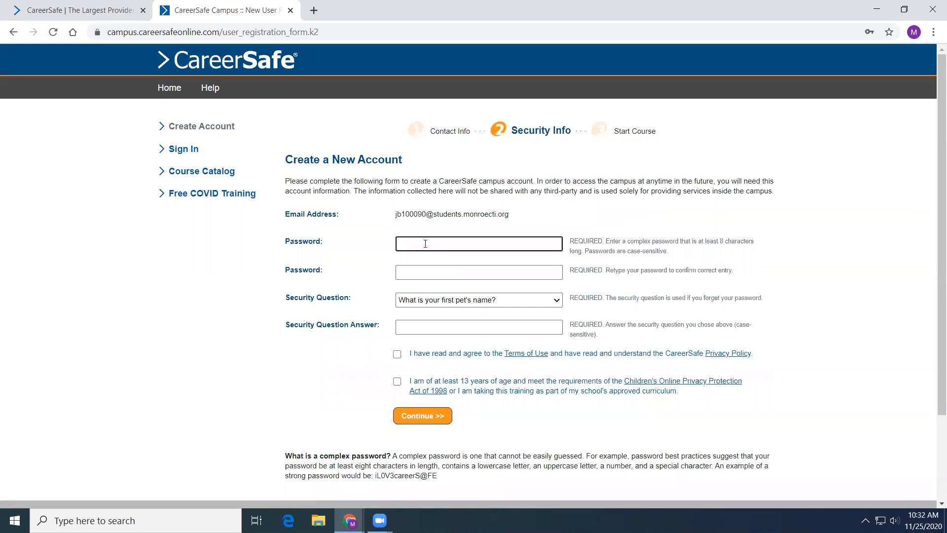
pyautogui.click(479, 243)
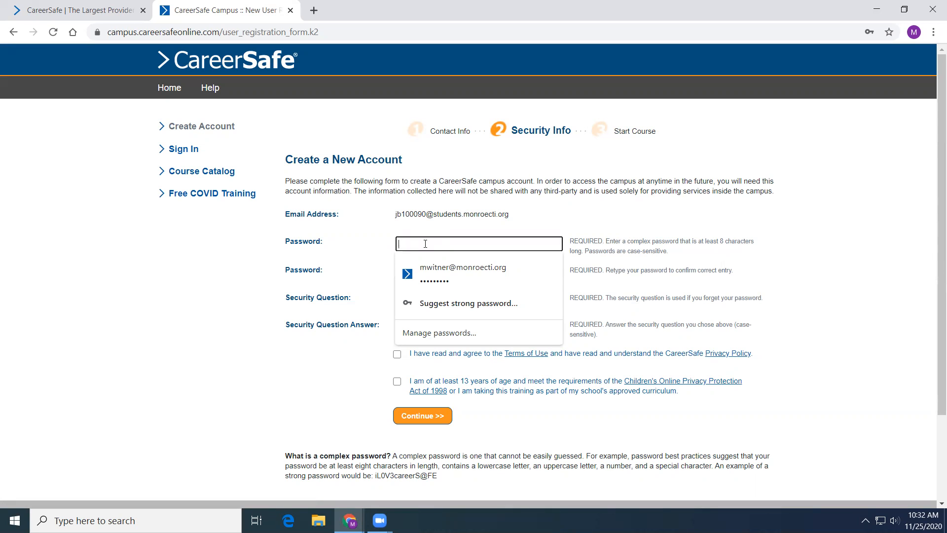
pyautogui.write('••')
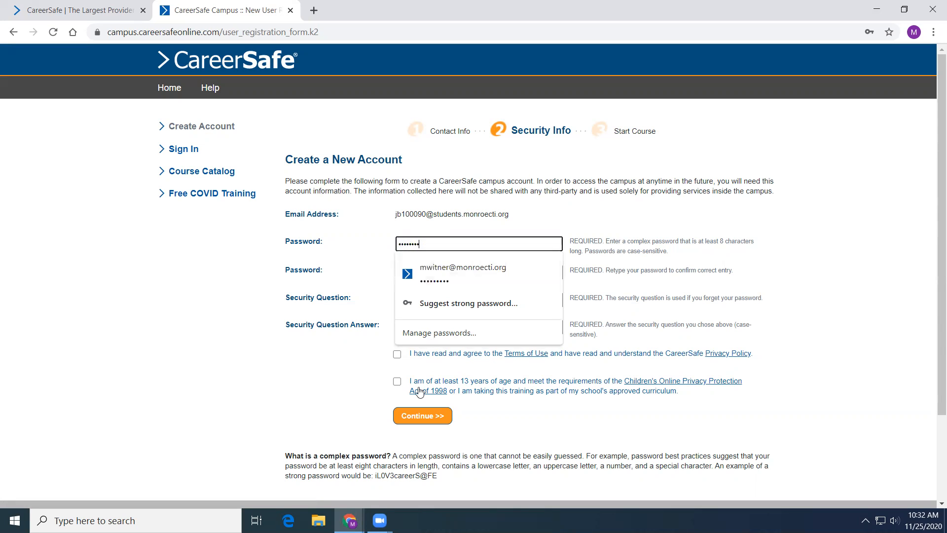
pyautogui.click(479, 272)
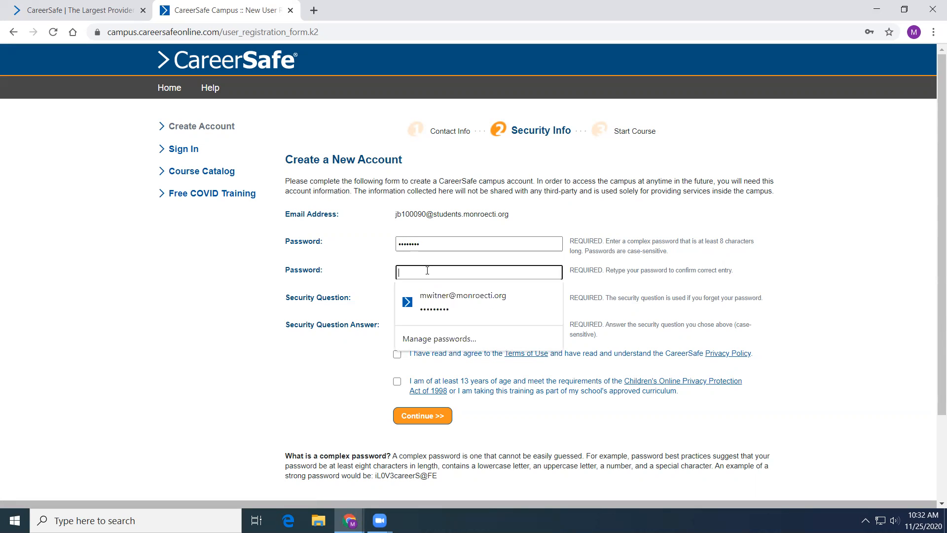
pyautogui.write('••')
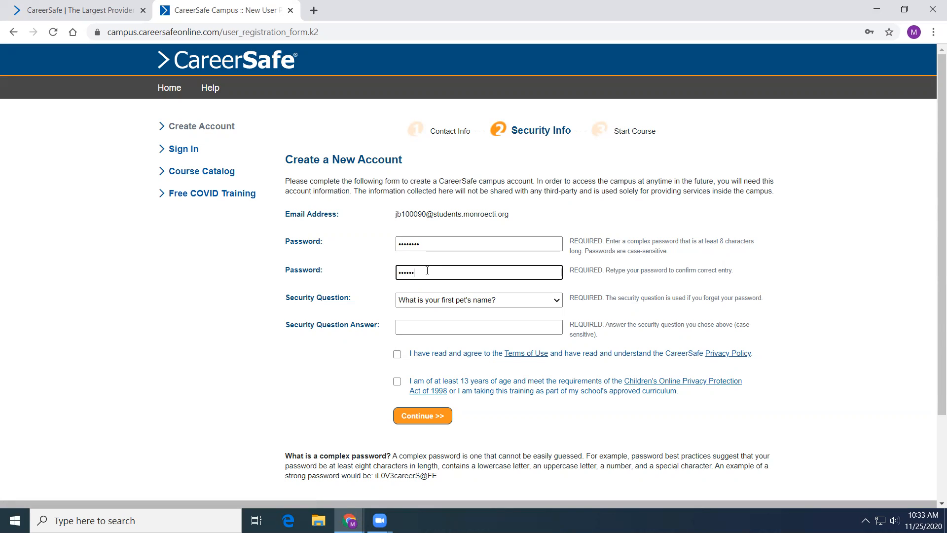
pyautogui.write('••')
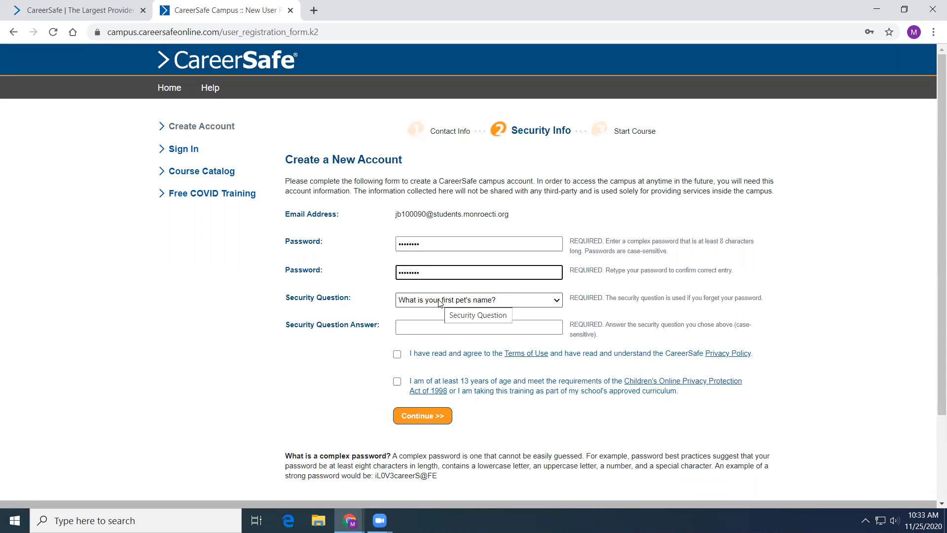
pyautogui.click(479, 327)
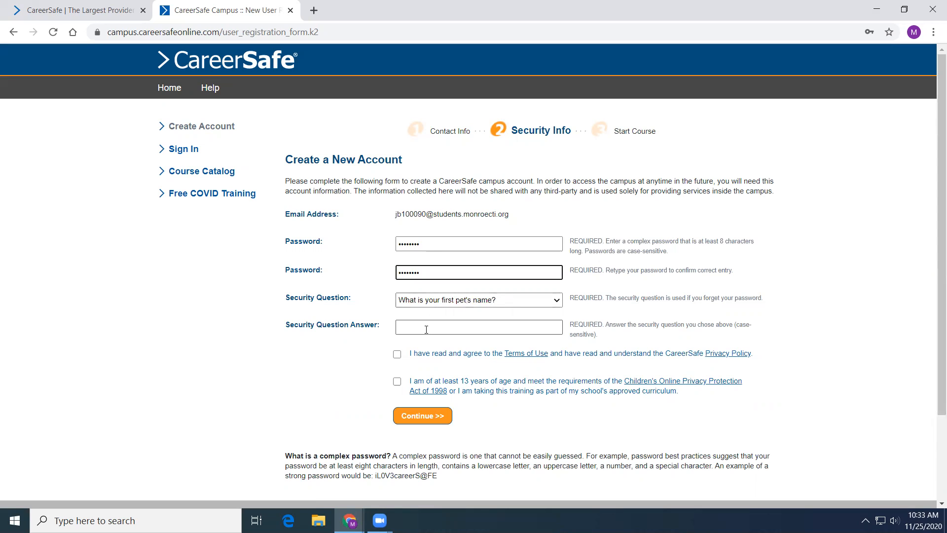
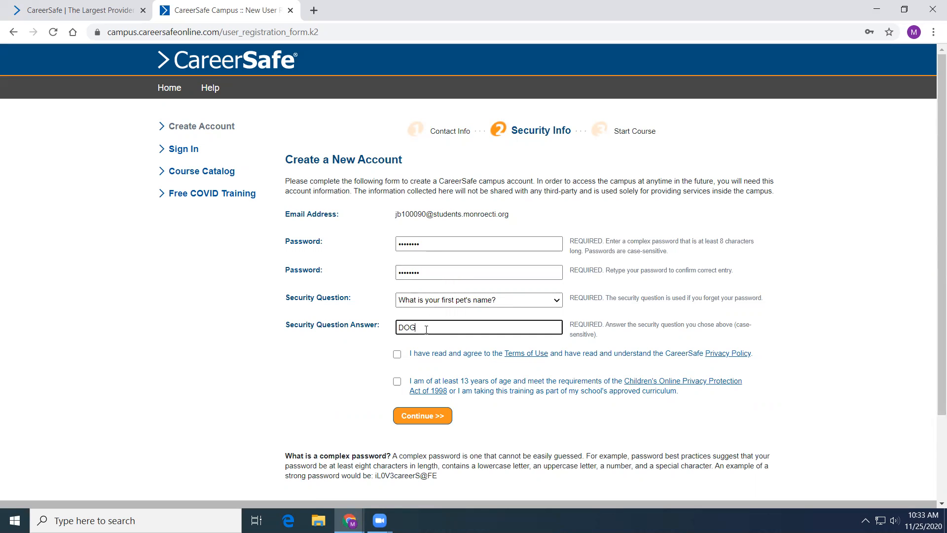
pyautogui.click(397, 353)
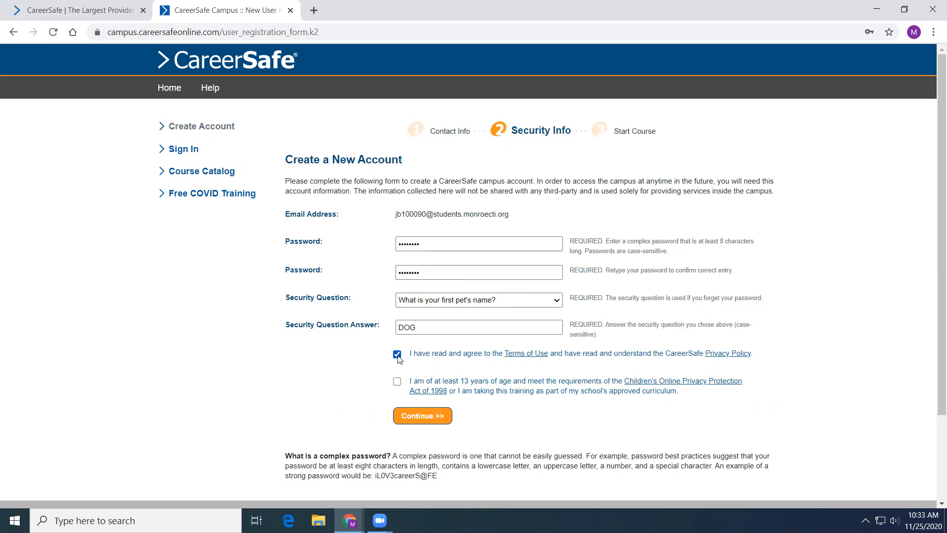
pyautogui.click(396, 382)
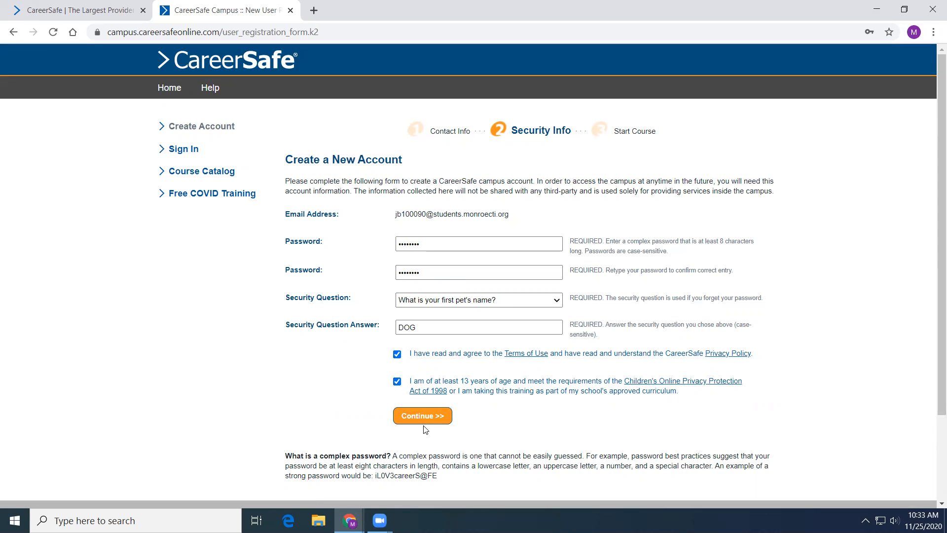
pyautogui.click(422, 415)
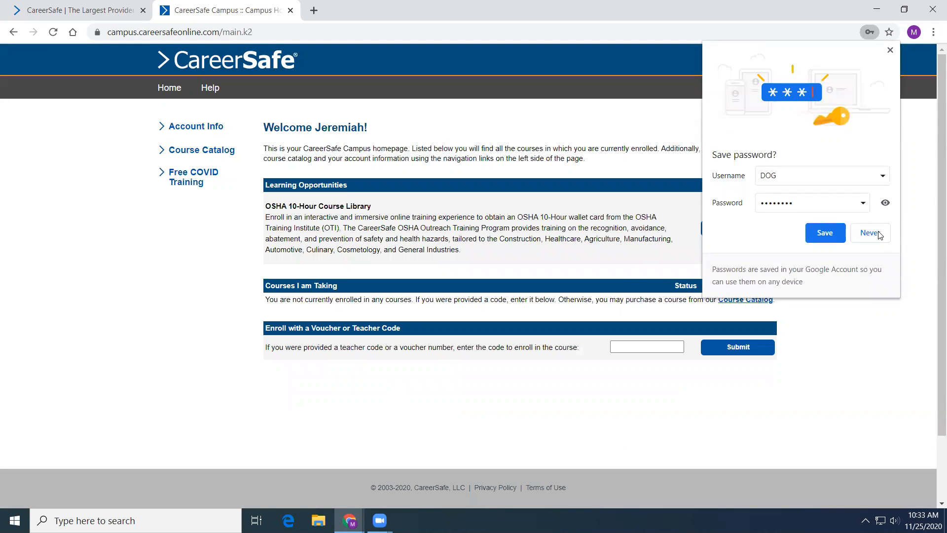
pyautogui.click(870, 232)
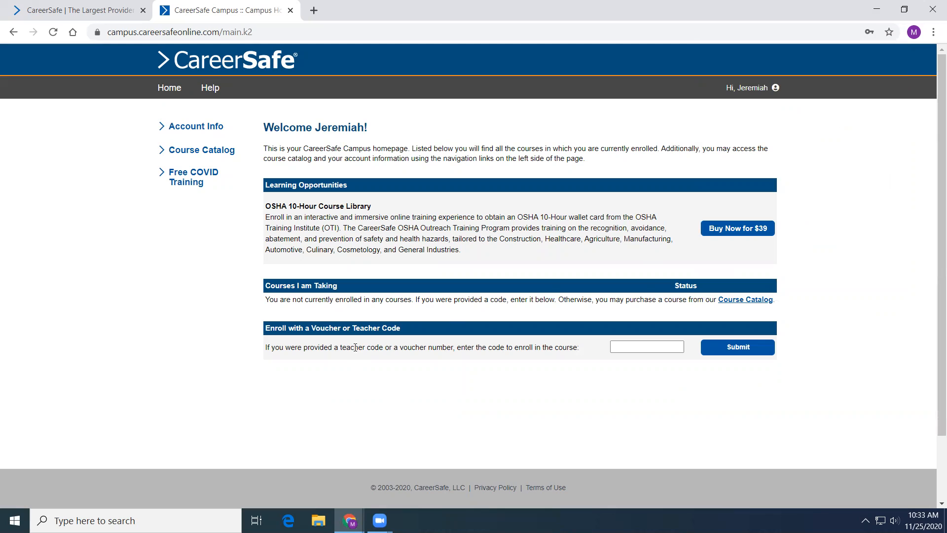
pyautogui.moveTo(593, 340)
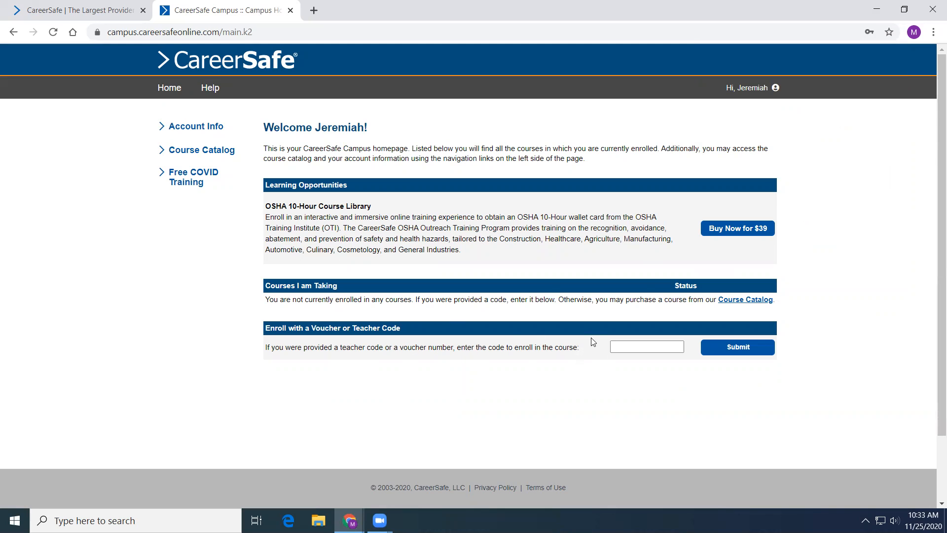
pyautogui.moveTo(589, 341)
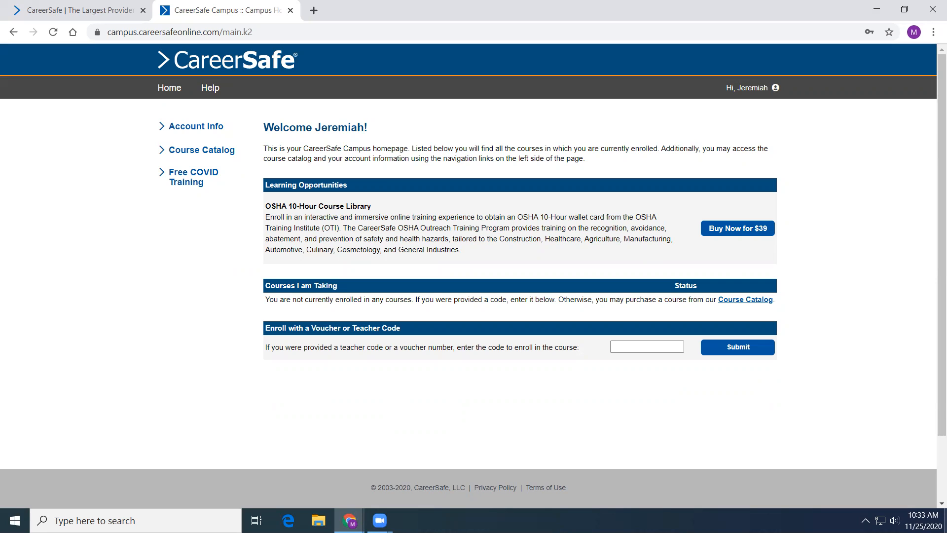
pyautogui.moveTo(596, 401)
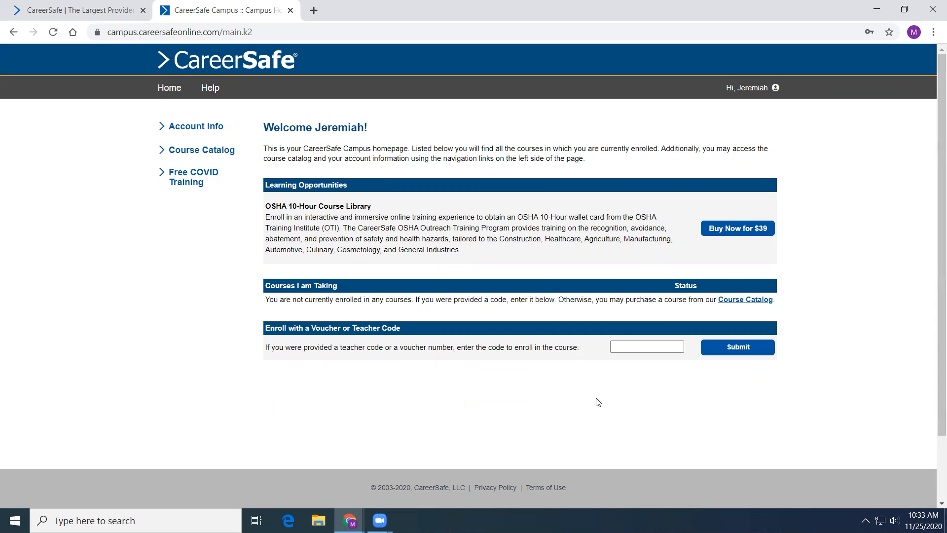
pyautogui.click(647, 346)
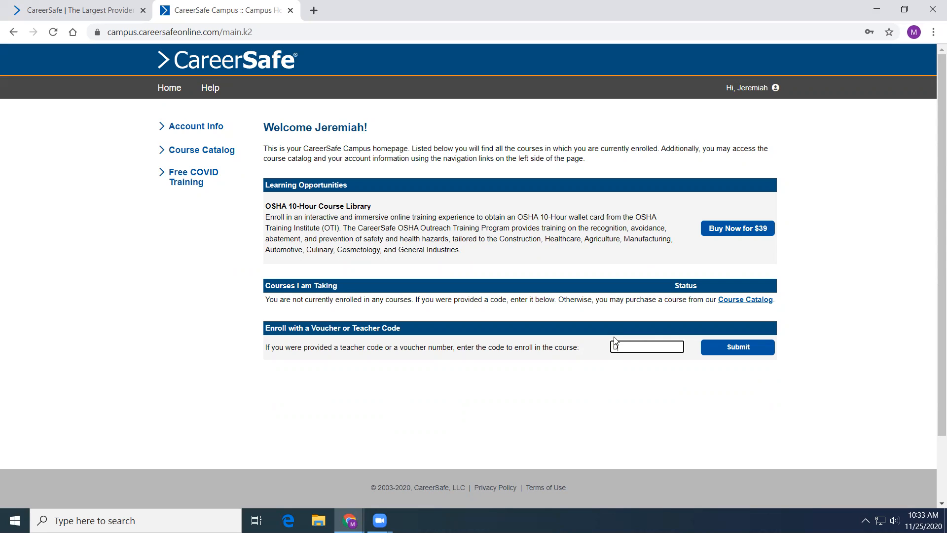
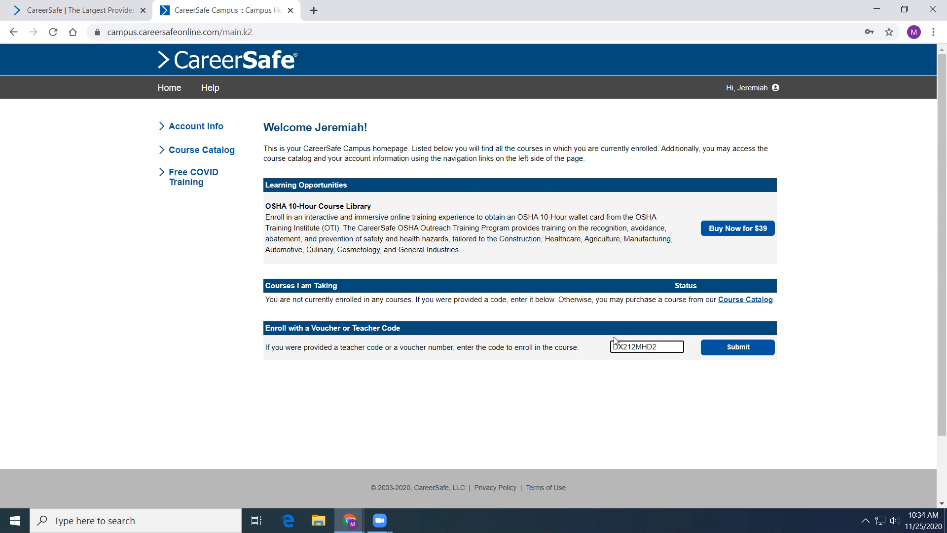
pyautogui.click(737, 346)
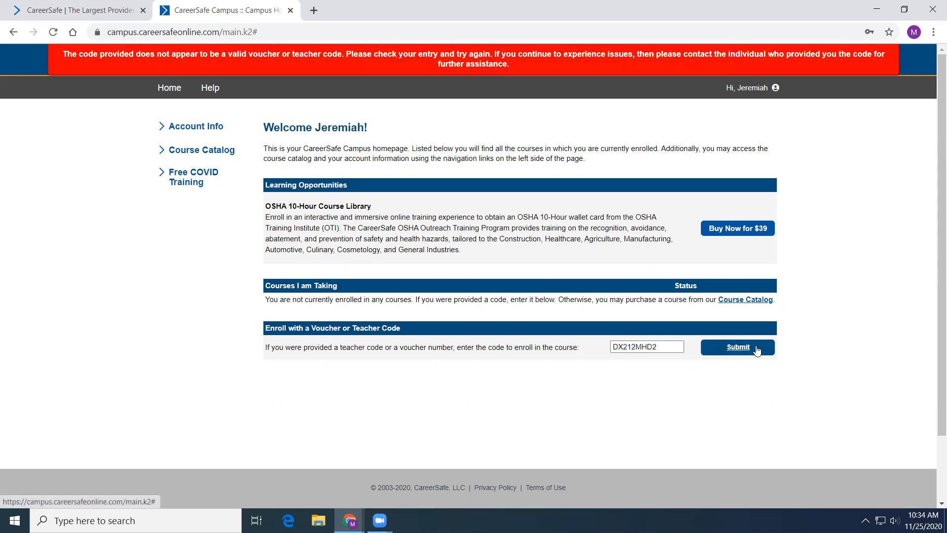
pyautogui.moveTo(650, 362)
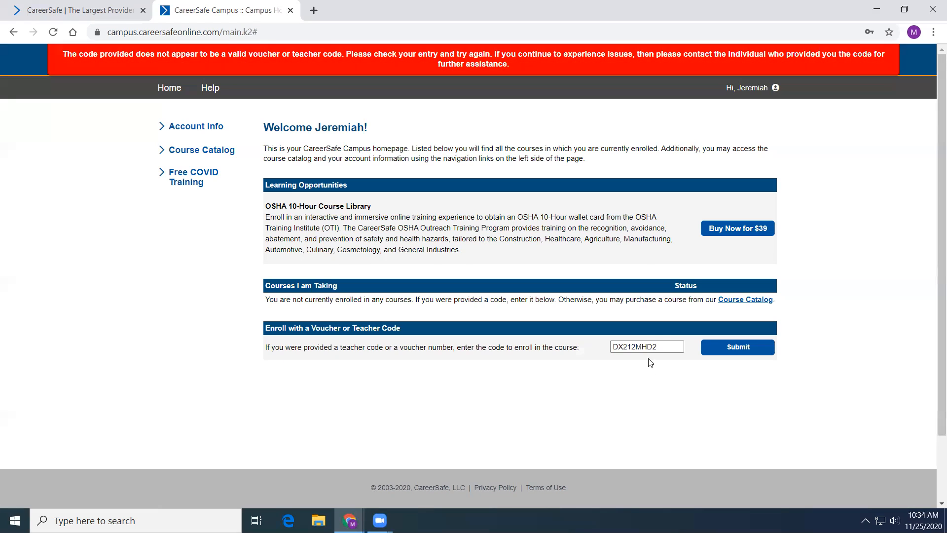
pyautogui.click(668, 346)
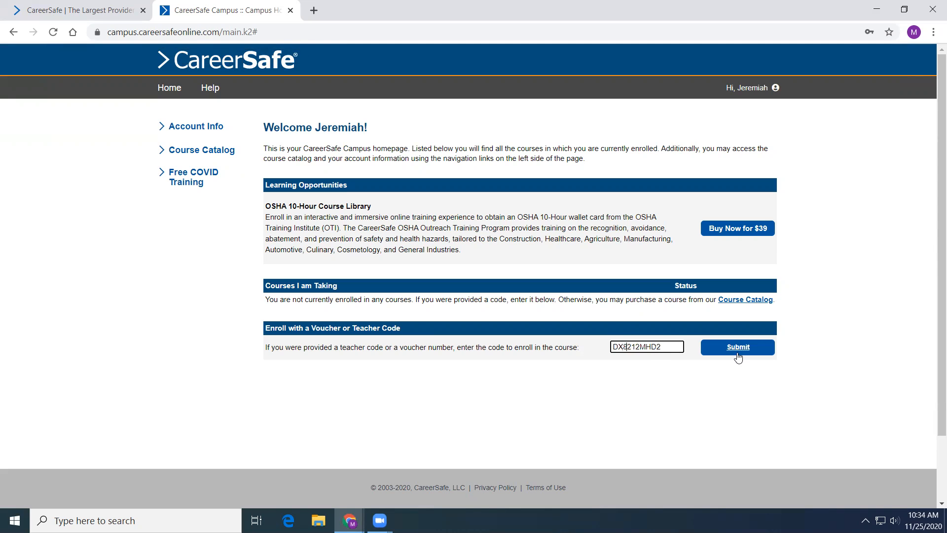
pyautogui.click(737, 346)
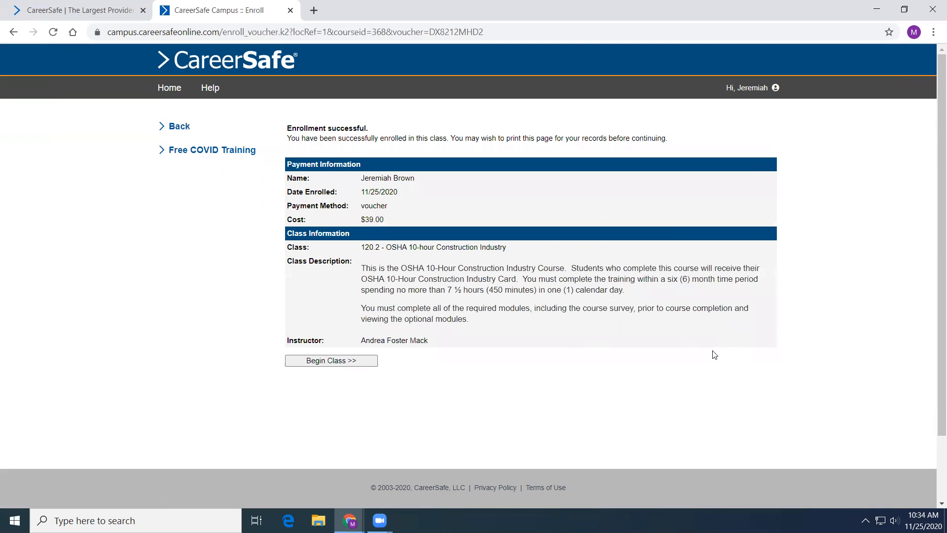
pyautogui.moveTo(278, 163)
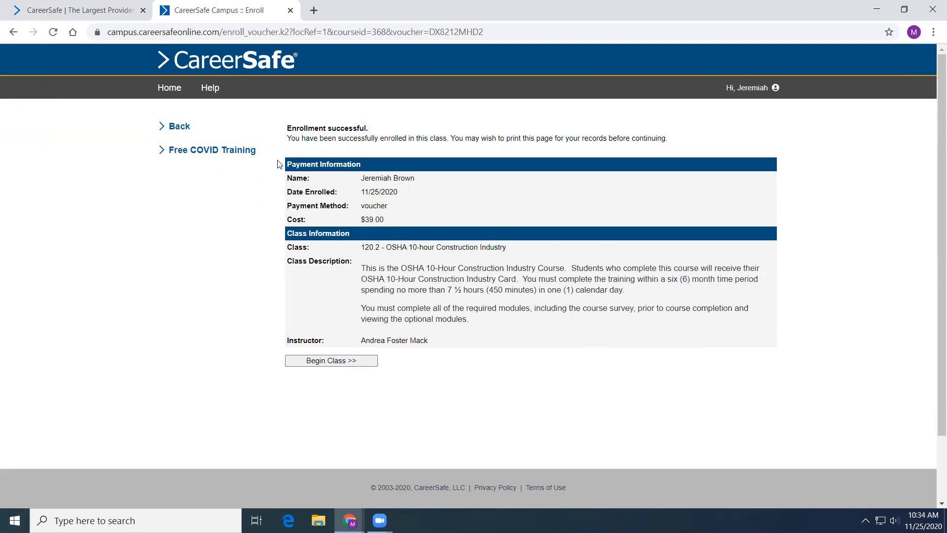
pyautogui.moveTo(385, 117)
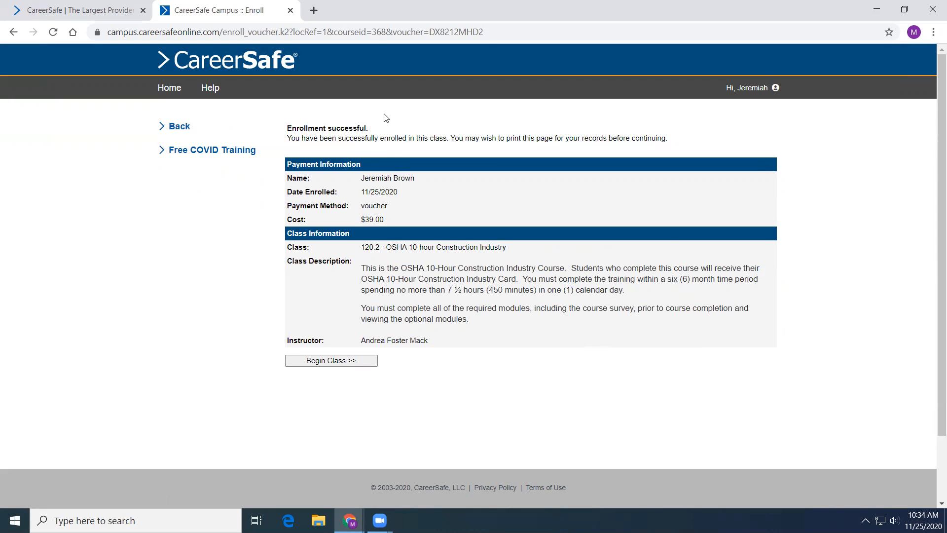
pyautogui.moveTo(373, 234)
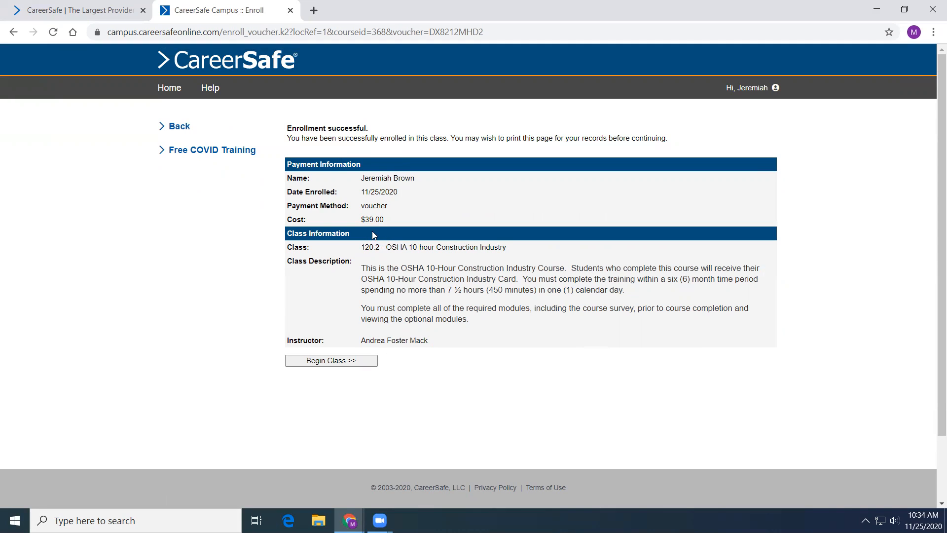
pyautogui.moveTo(339, 228)
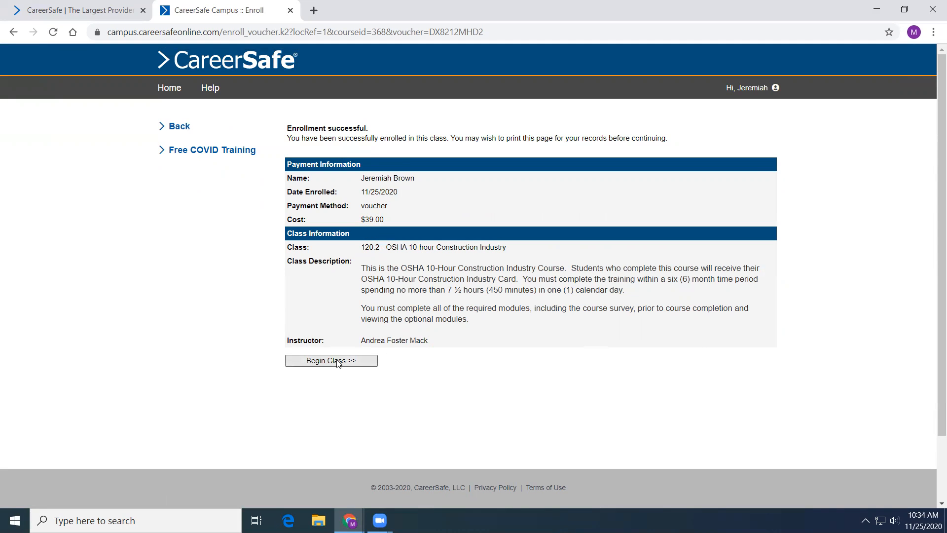
pyautogui.click(331, 361)
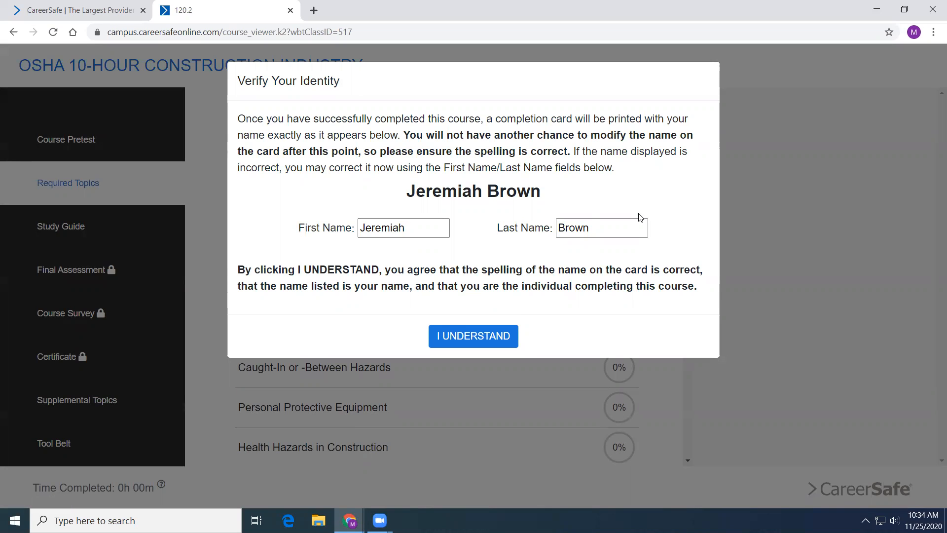
pyautogui.click(473, 336)
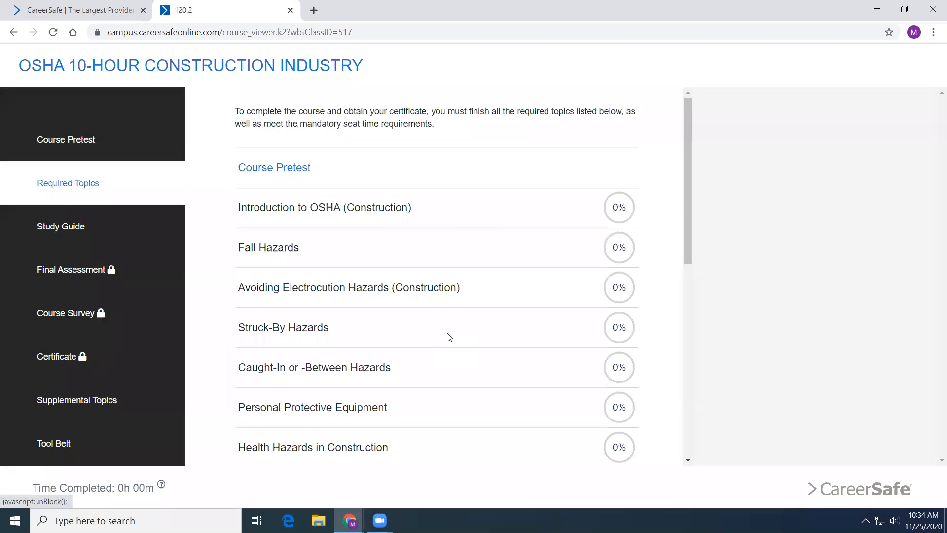
pyautogui.moveTo(274, 171)
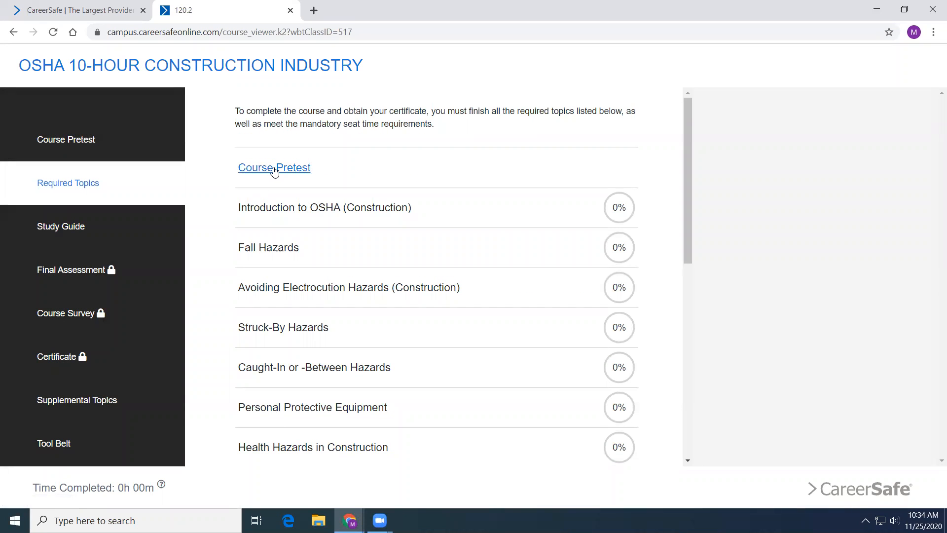
pyautogui.moveTo(274, 170)
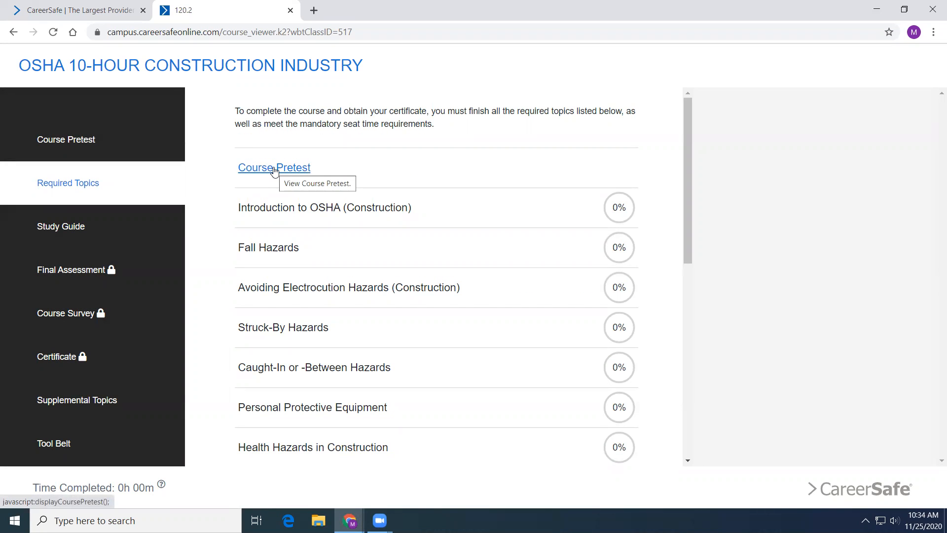
pyautogui.click(273, 167)
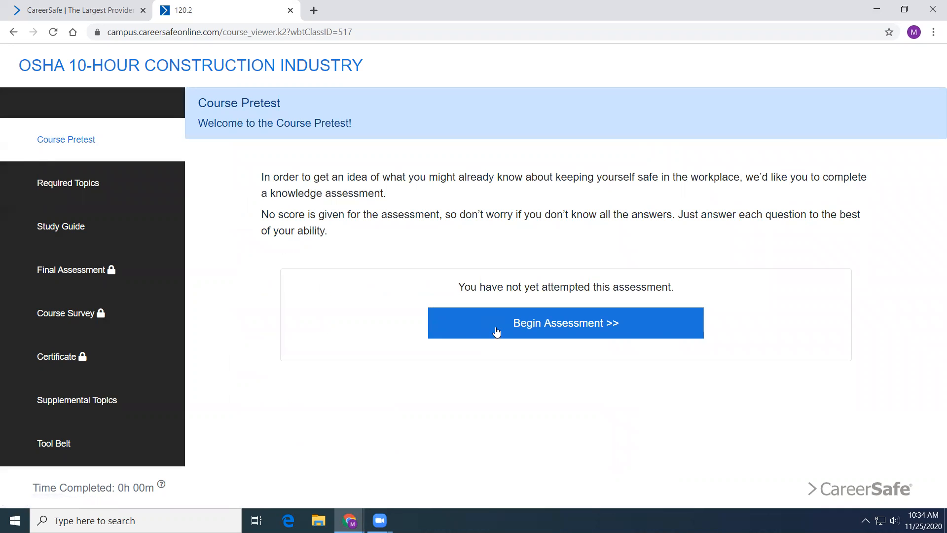
pyautogui.moveTo(563, 271)
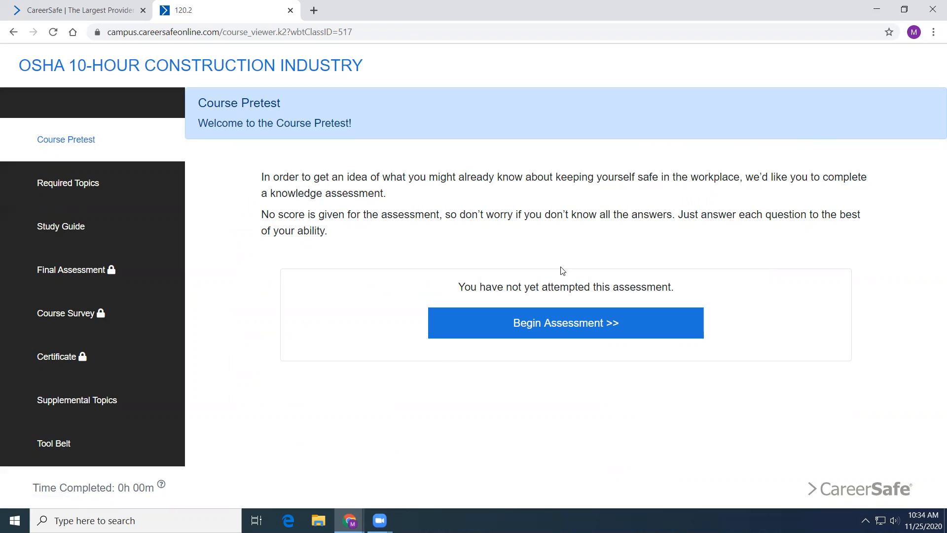
pyautogui.moveTo(237, 246)
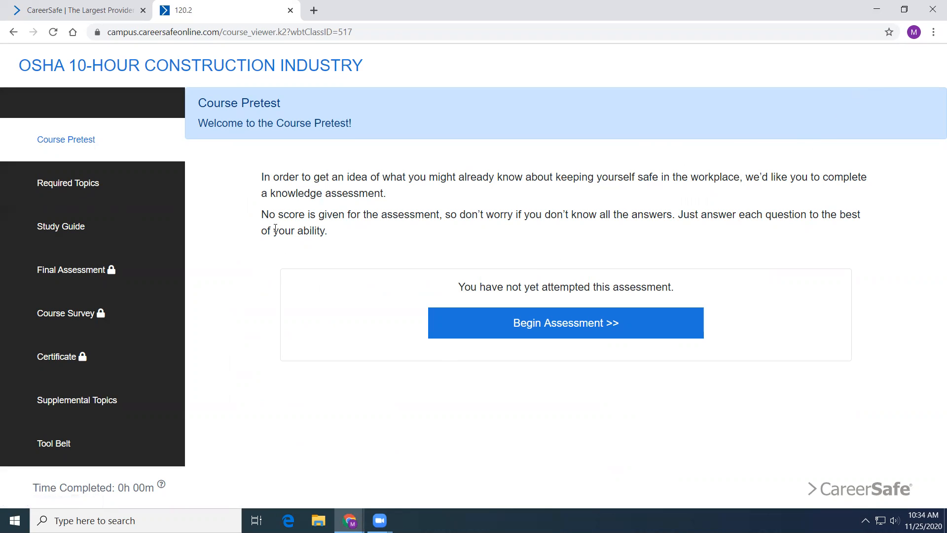
pyautogui.moveTo(933, 9)
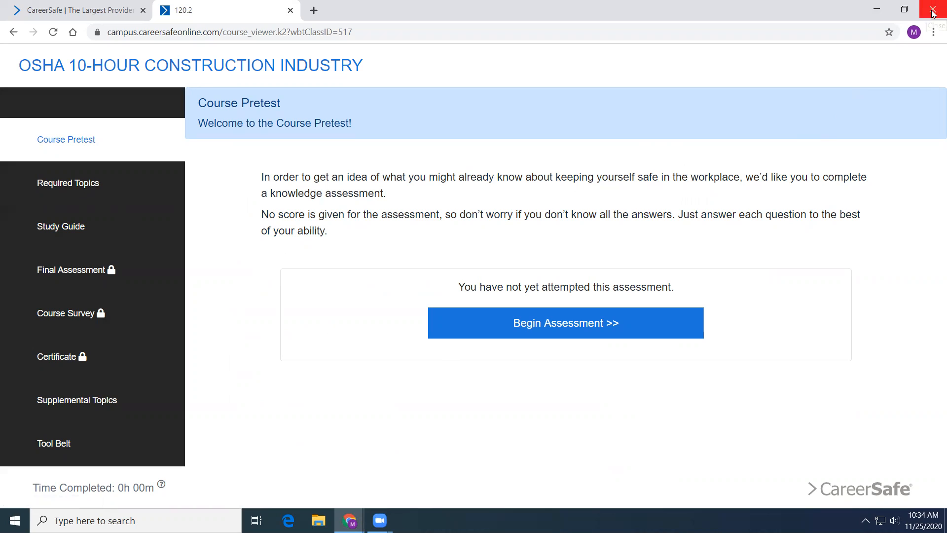
pyautogui.moveTo(935, 9)
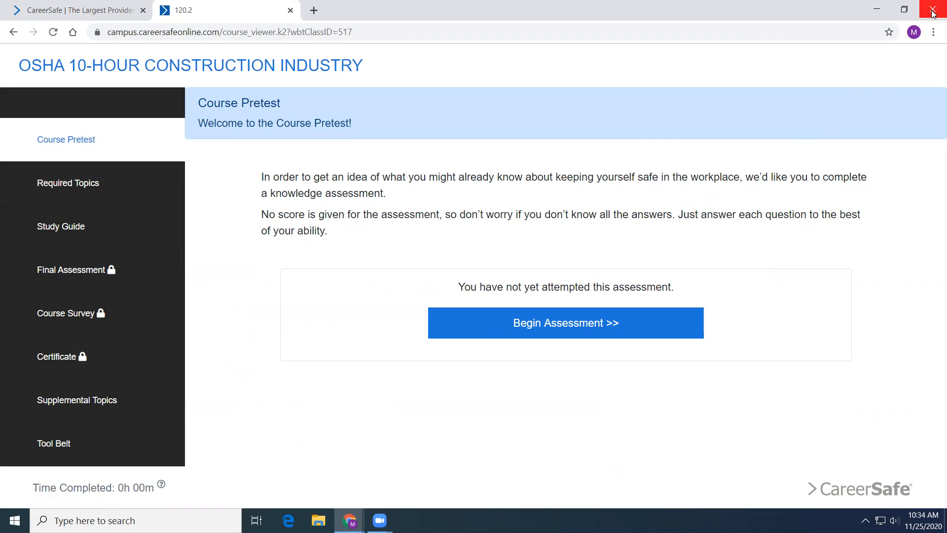
pyautogui.moveTo(814, 67)
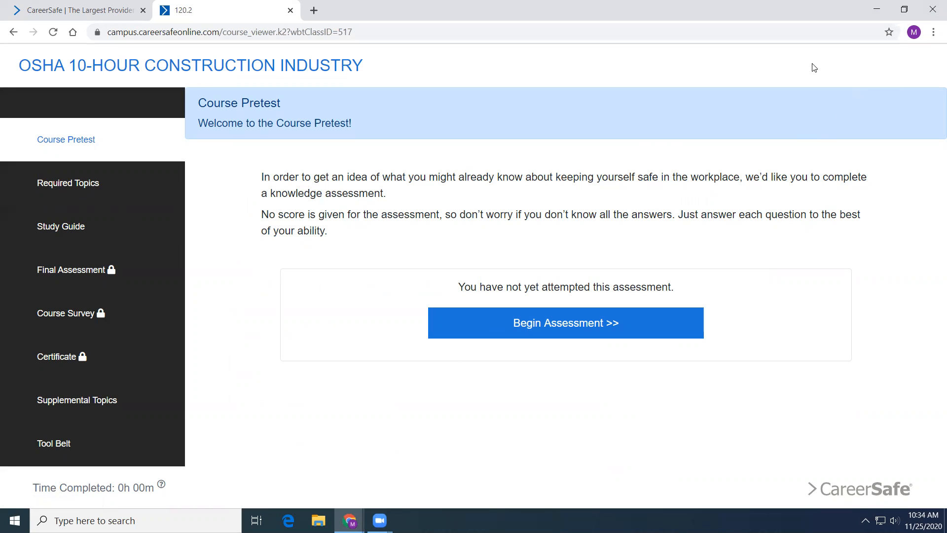
pyautogui.moveTo(809, 68)
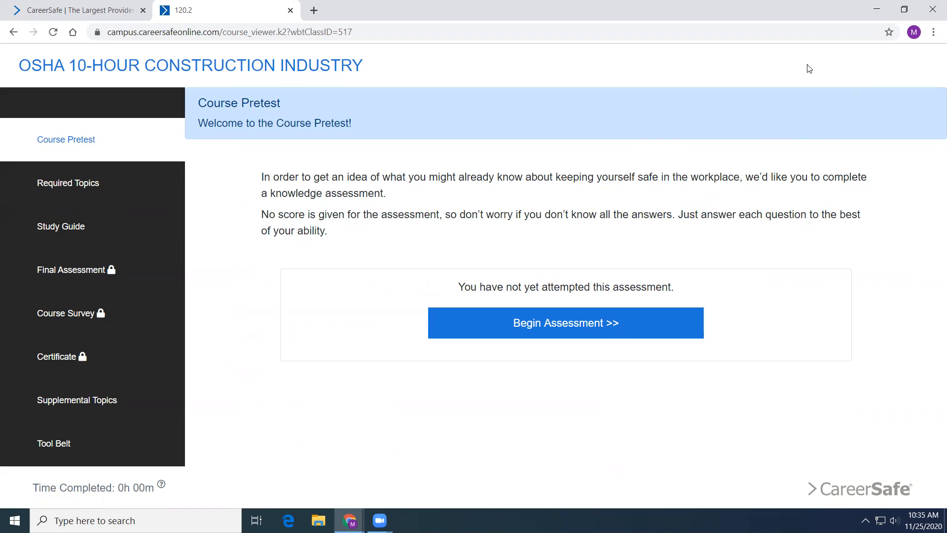
pyautogui.moveTo(655, 128)
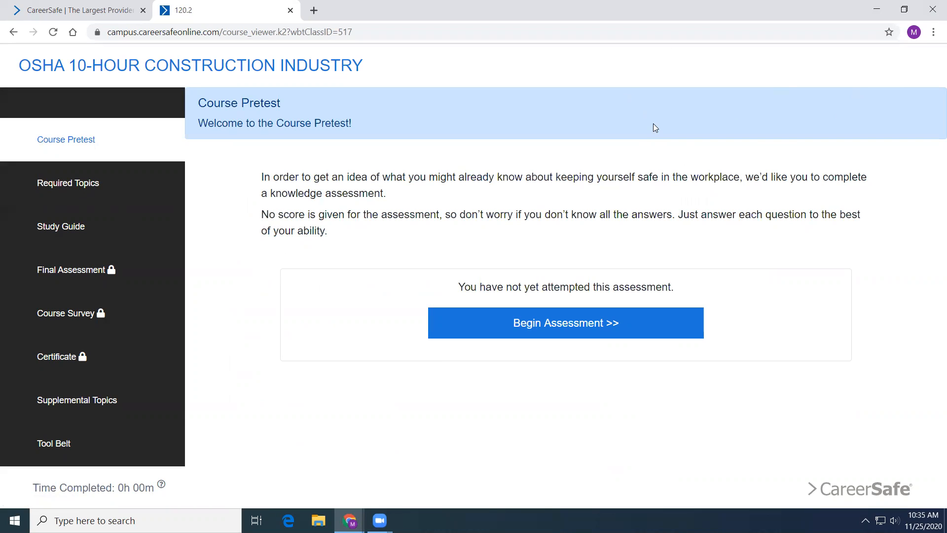
pyautogui.moveTo(577, 124)
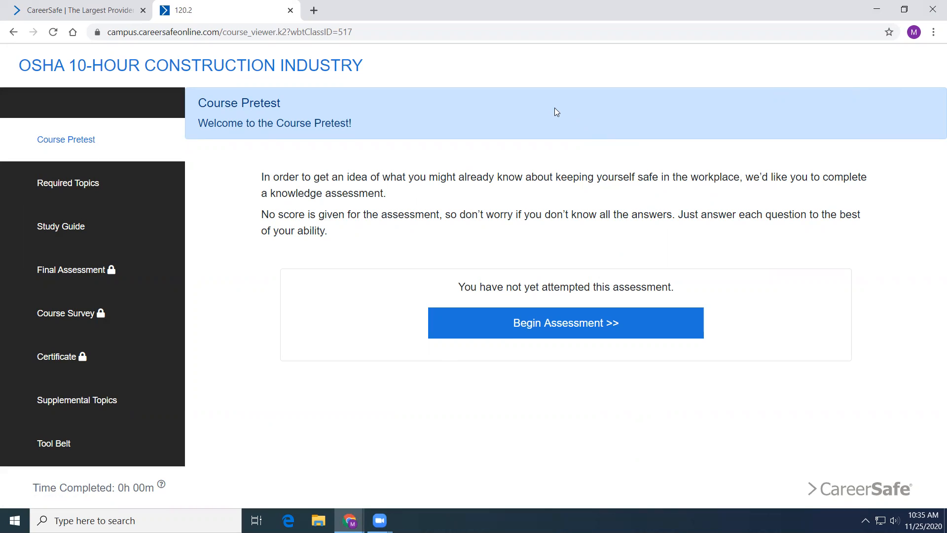
pyautogui.moveTo(552, 110)
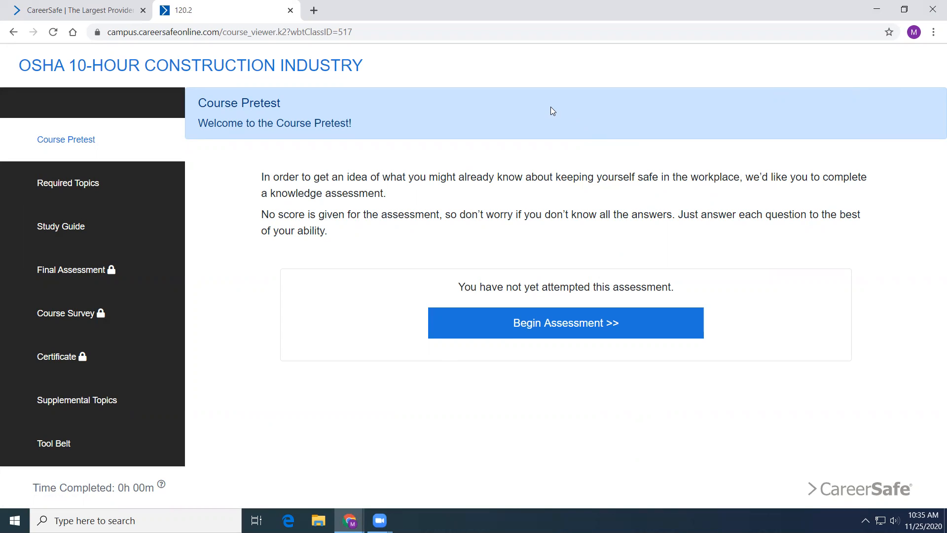
pyautogui.moveTo(652, 136)
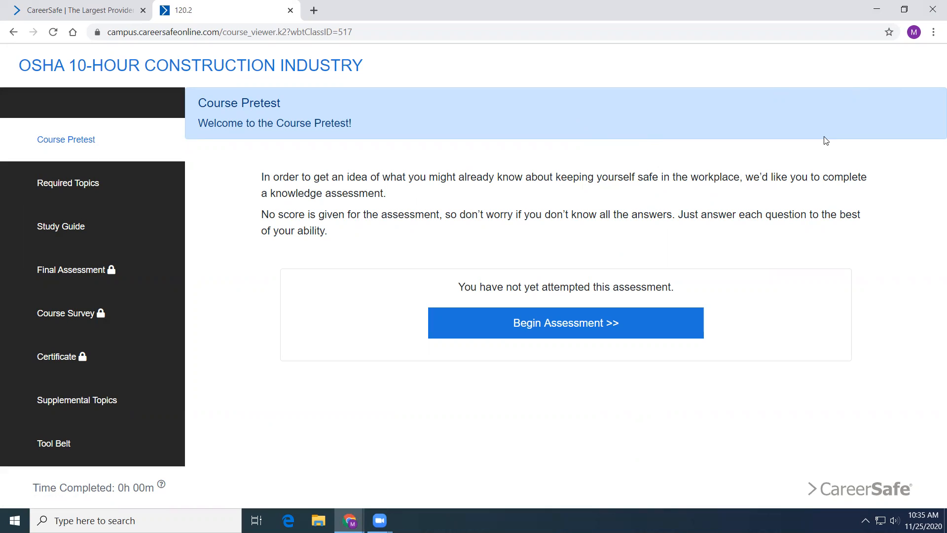
pyautogui.moveTo(815, 145)
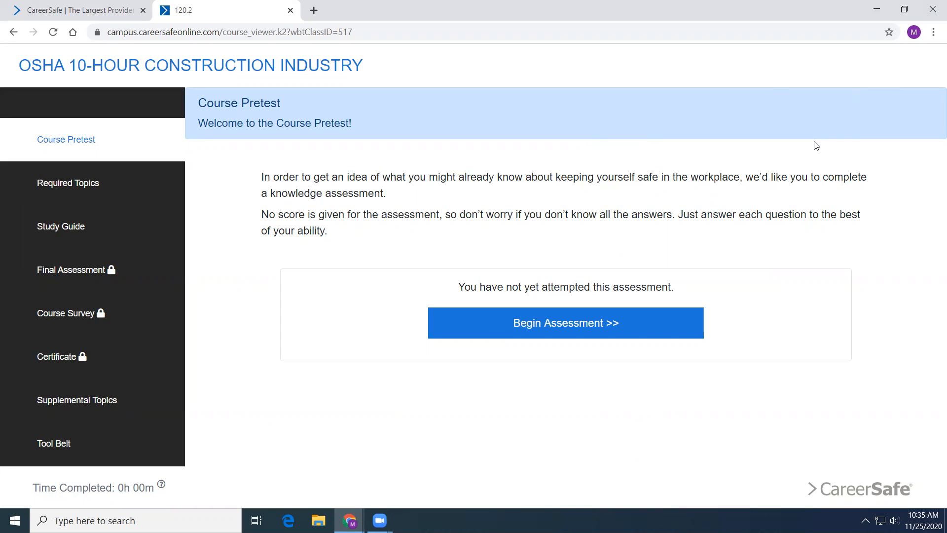